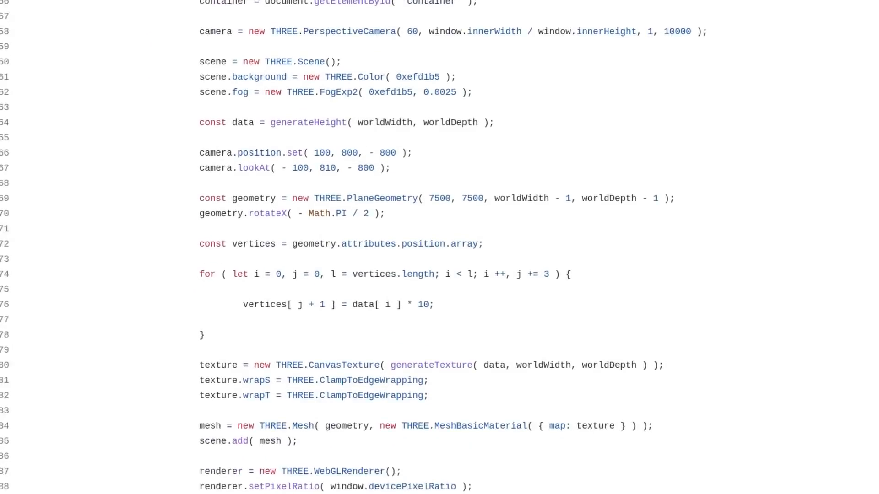
Create this.controls_ = new FirstPersonControls(this.camera_, this.threejs_.domElement) with lookSpeed = 0.8 in initializeDemo_
scroll("down", 3)
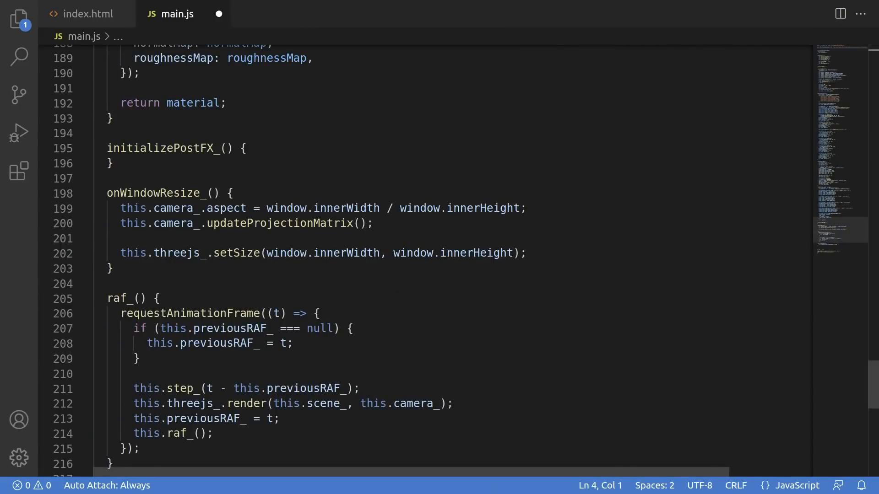
scroll("up", 3)
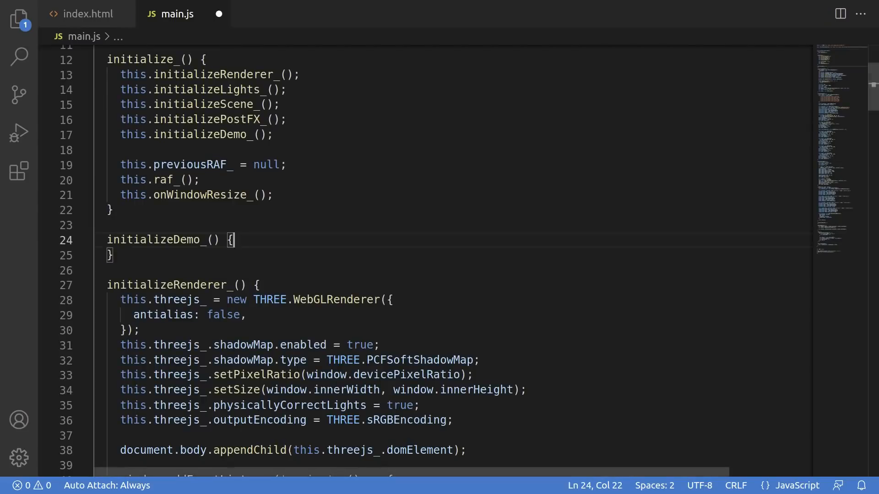
type("this.controls_ = new FirstPersonControls(")
type("this.controls_.look")
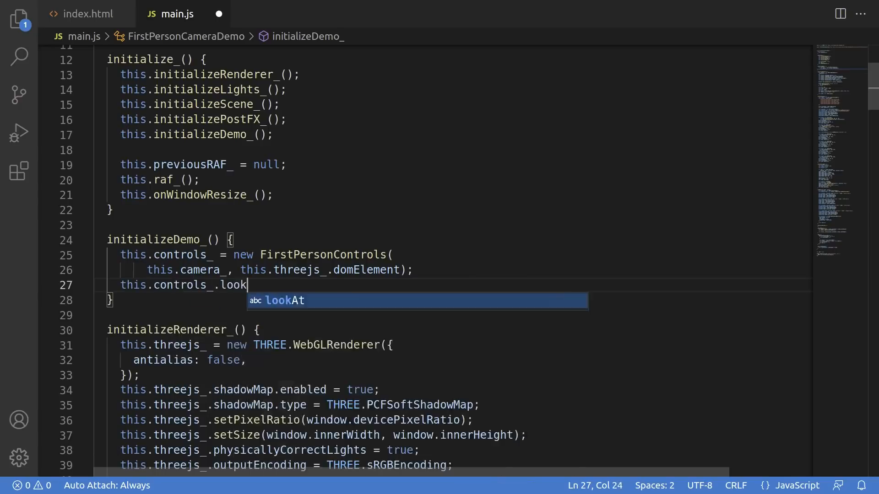
type("Speed = 0.8;")
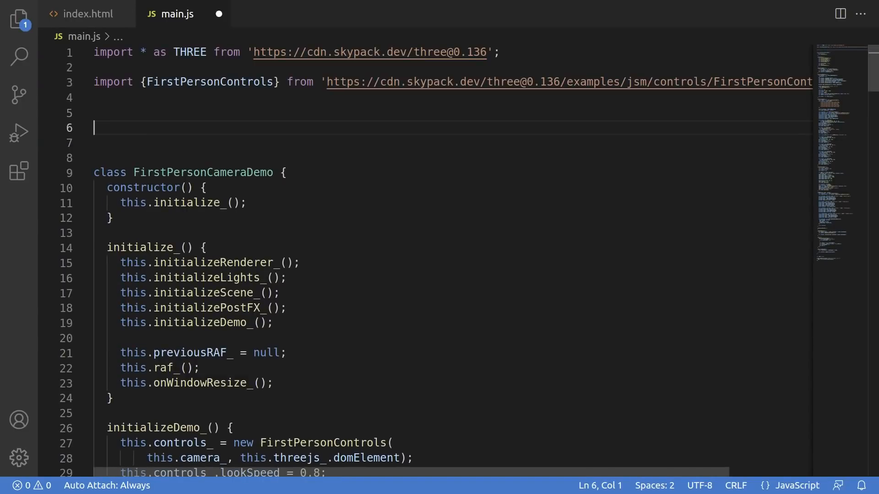
Write class InputController with mousedown/mouseup/mousemove/keydown/keyup listeners storing current_.mouseX and keys, plus an update() stub
type("class")
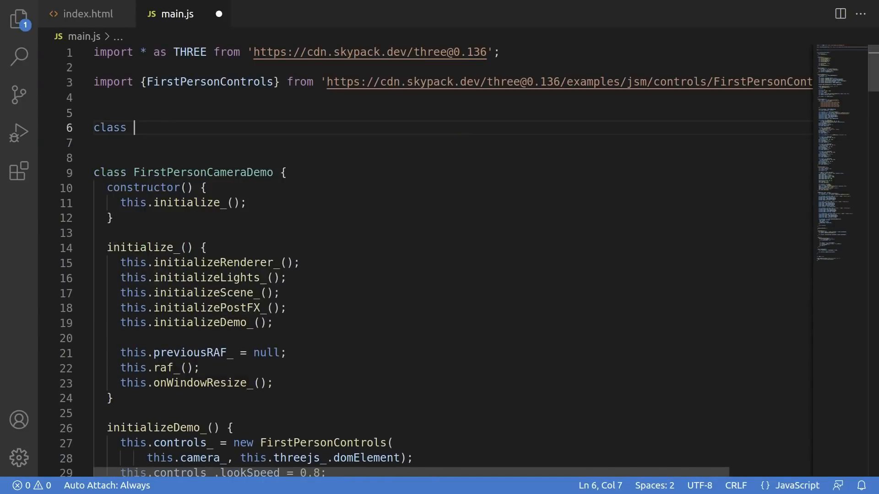
type("InputController {")
type("document.addEventListener('")
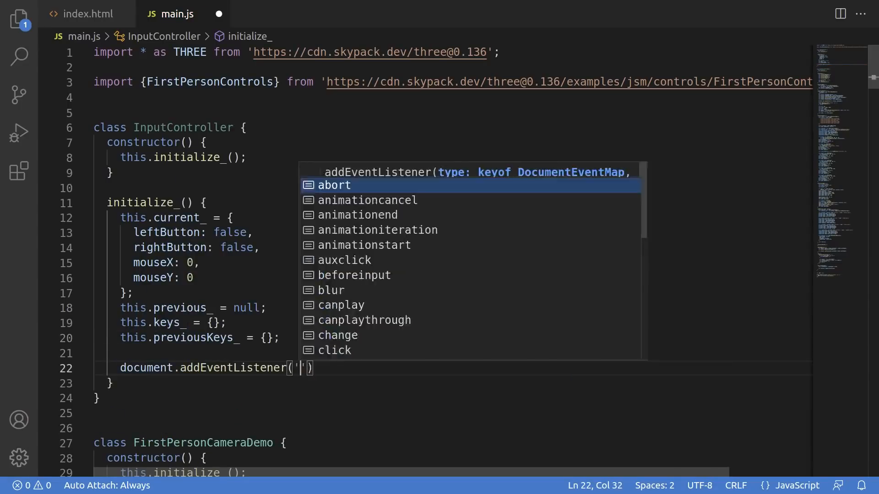
type("mousedown', (e) => this.onMouseDown_(e), false);")
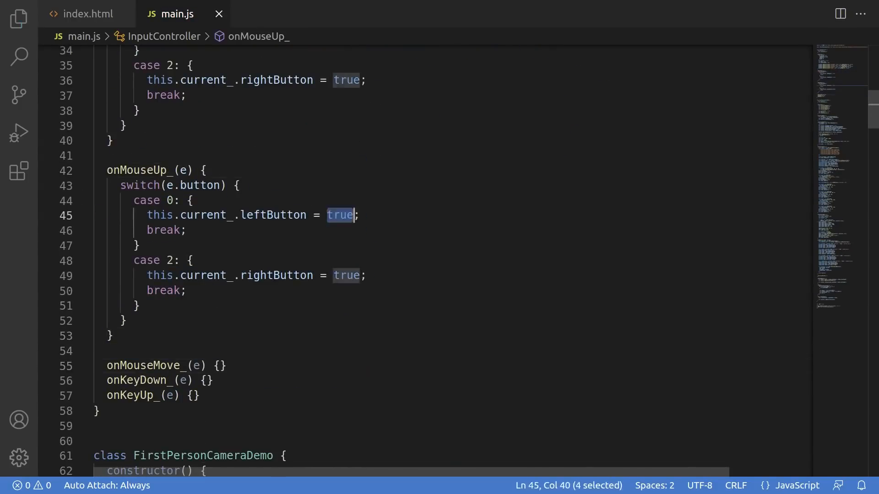
type("this.current_.mouseX = e.pageX - window.innerWidth / 2;")
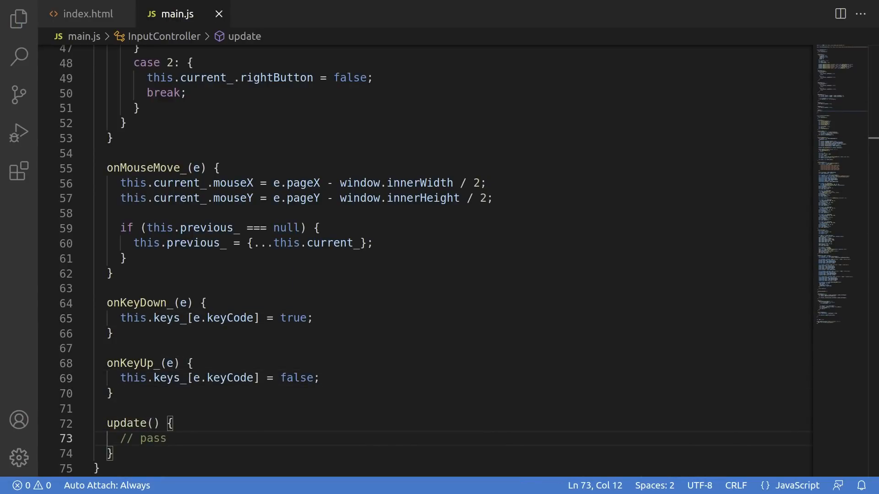
scroll("down", 3)
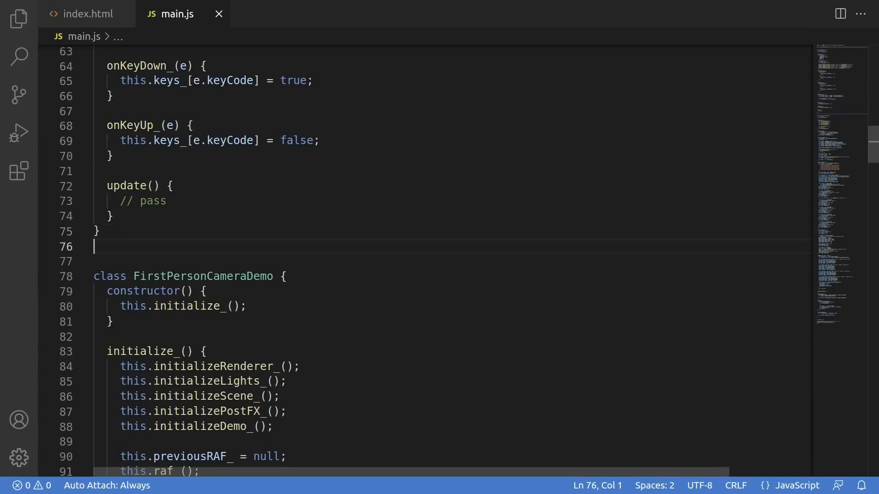
Add class FirstPersonCamera(camera), comment out the FirstPersonControls lines, and create this.fpsCamera_ in initializeDemo_
type("clas")
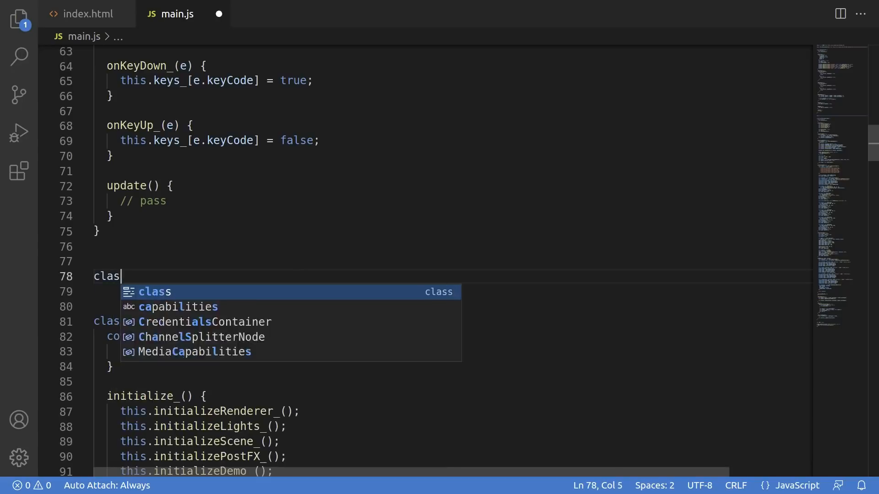
type("s FirstPersonCamera {")
type("this.camera_ = camera;")
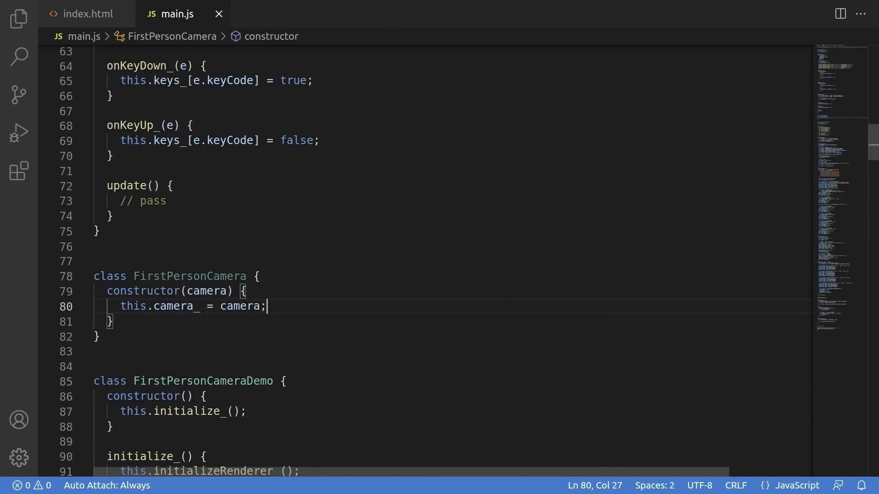
scroll("down", 3)
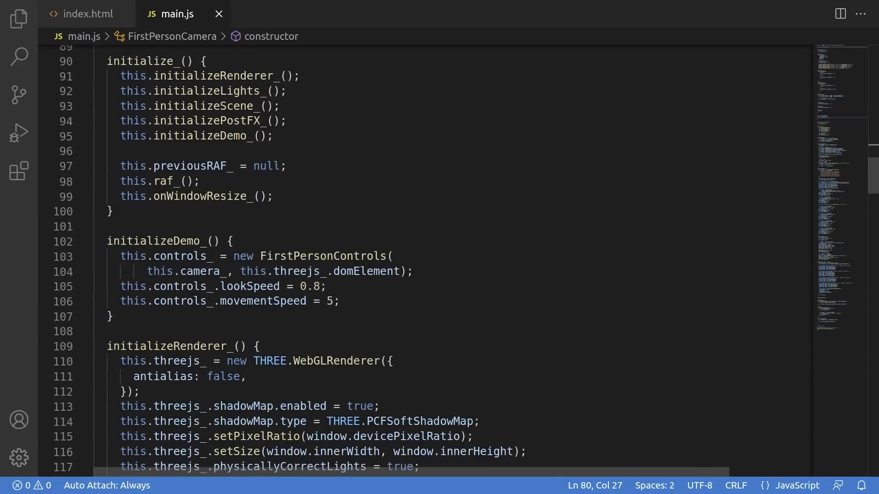
key("ctrl+/")
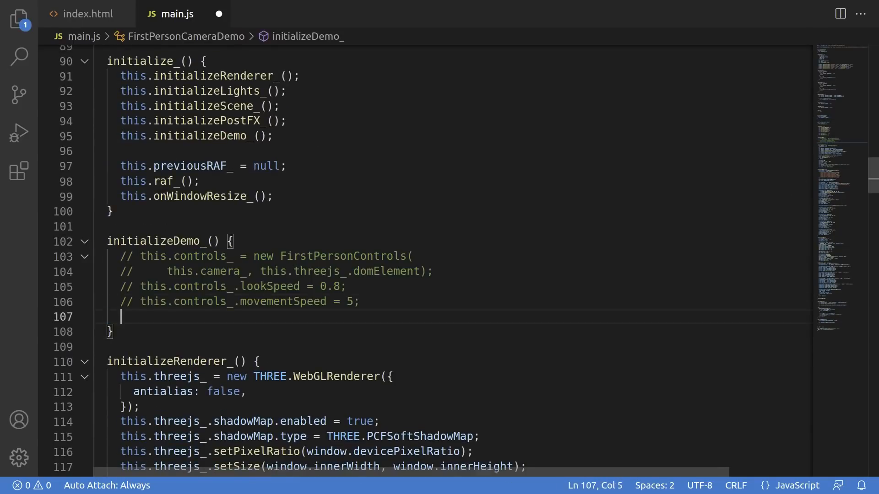
type("this.fpsCamera_ = new F")
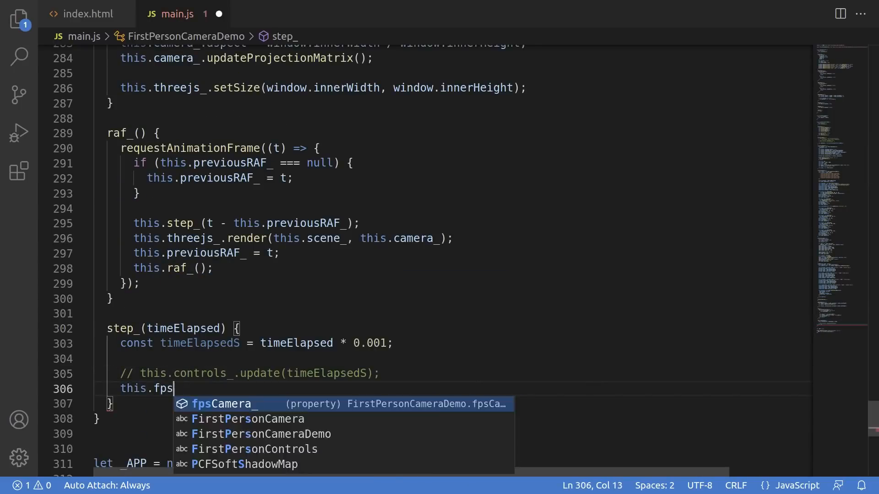
Call this.fpsCamera_.update(timeElapsedS) in step_ and add input_, rotation_, translation_, phi_, theta_ and updateRotation_ reading xh from the input
type("Camera_.update(timeElapsedS);")
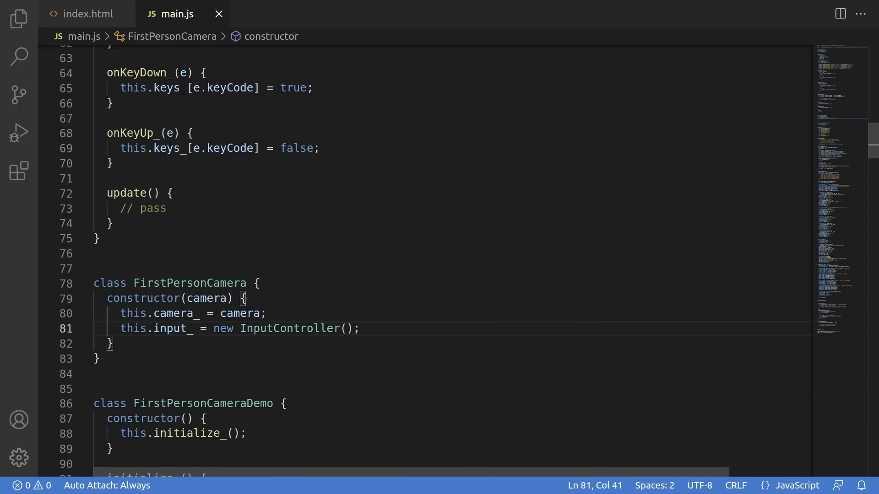
type("this.rotation_ = new THREE.Quaternion();")
type("updateRotation_(timeElapsedS) {")
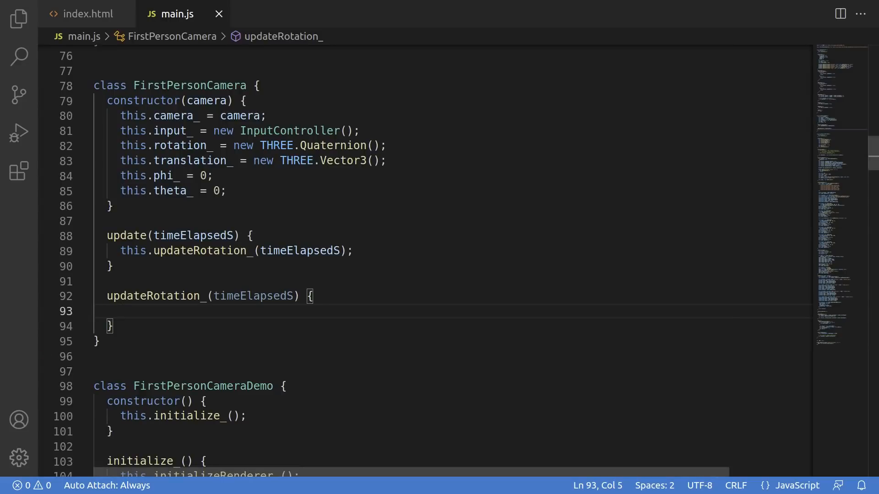
type("const xh = this.input")
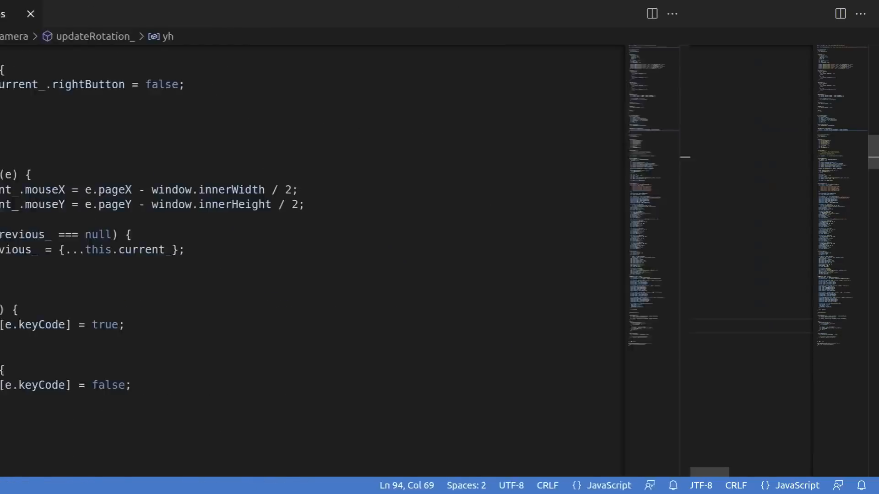
Compute this.current_.mouseXDelta and mouseYDelta from current minus previous mouse positions in onMouseMove_
type("this.cur")
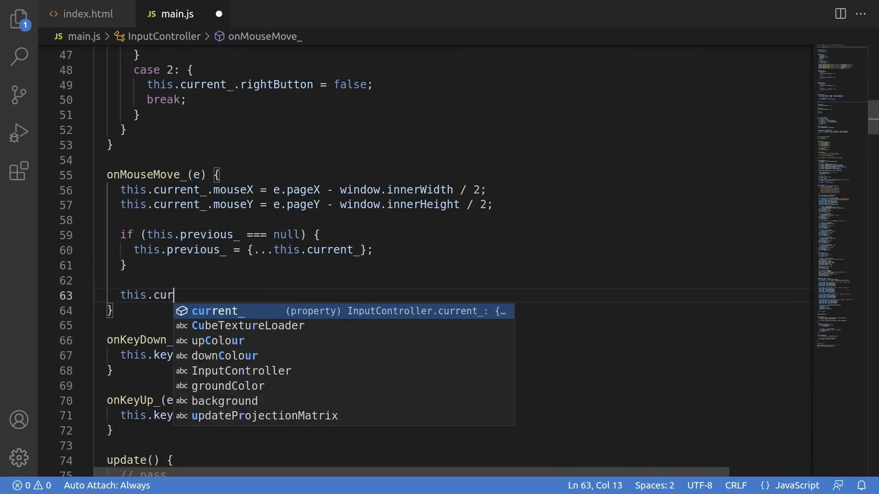
type("rent_.mouseXDelta")
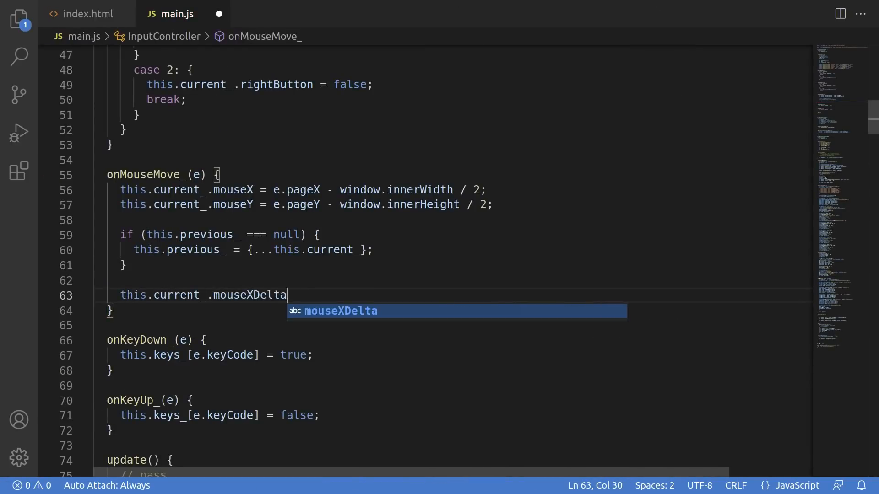
type("= this.current_.mouseX - this.previous_.mouseX;")
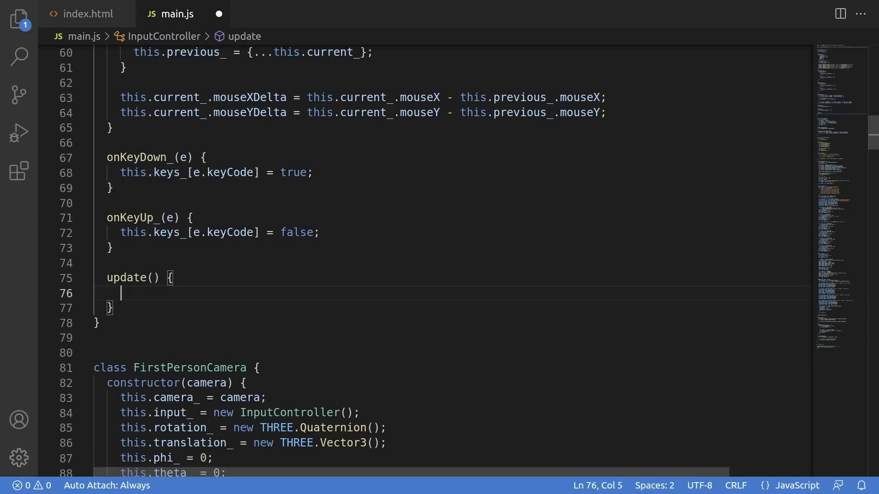
type("this.input_.current_.mouseYDelta / window.innerHeight;")
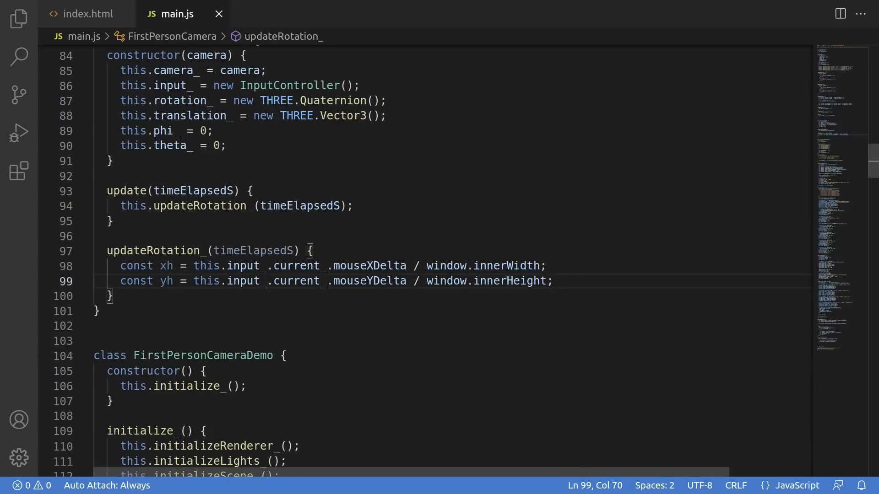
Advance phi_ by -xh * 5 and clamp theta_ + -yh * 5 between -Math.PI / 3 and Math.PI / 3
type("this.phi_ += -xh *")
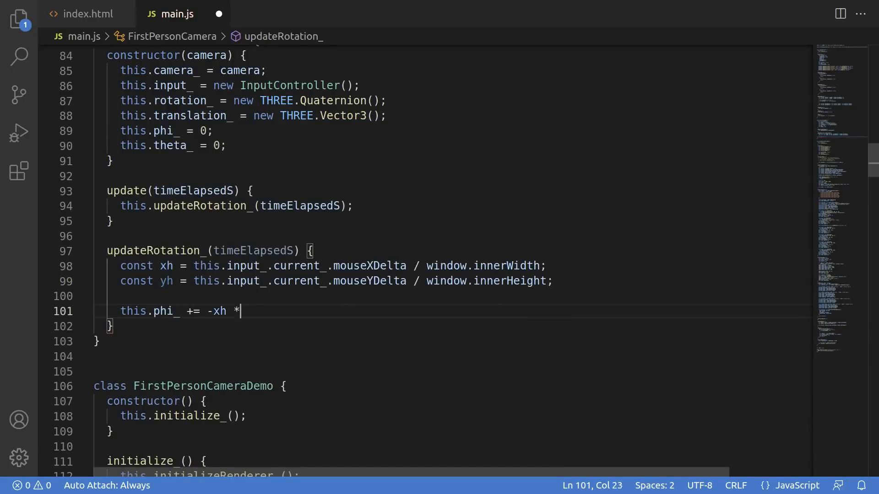
type("5;")
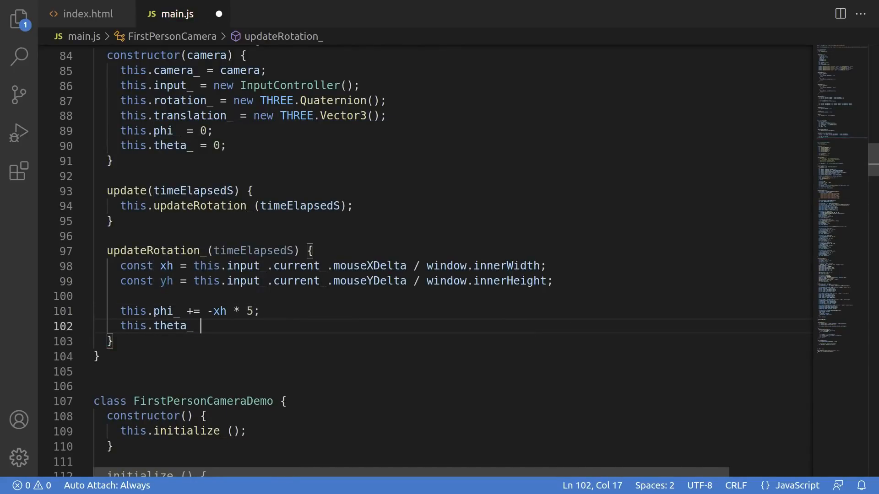
type("= clamp(this.theta_ + -yh")
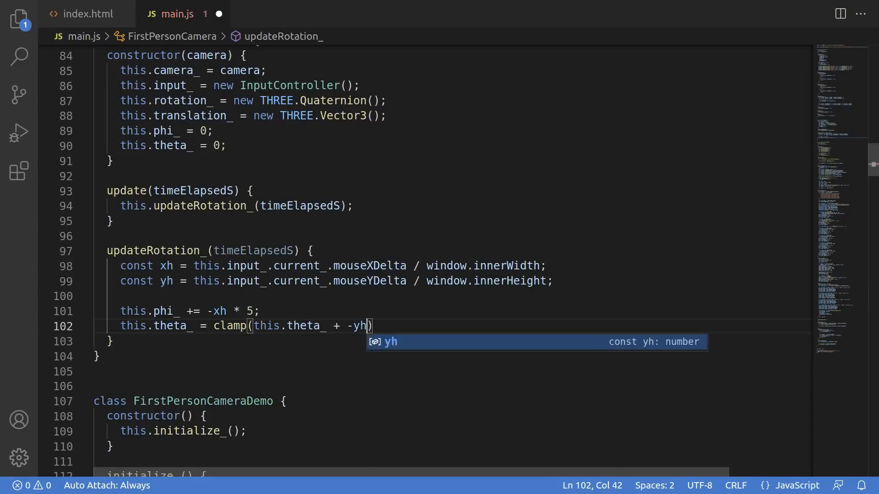
type("* 5, -Math.PI")
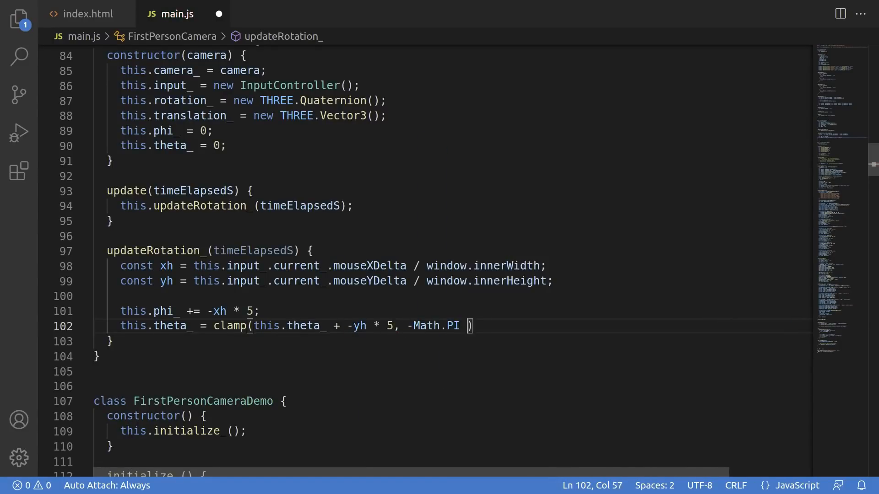
type("/ 3, Math.PI / 3);")
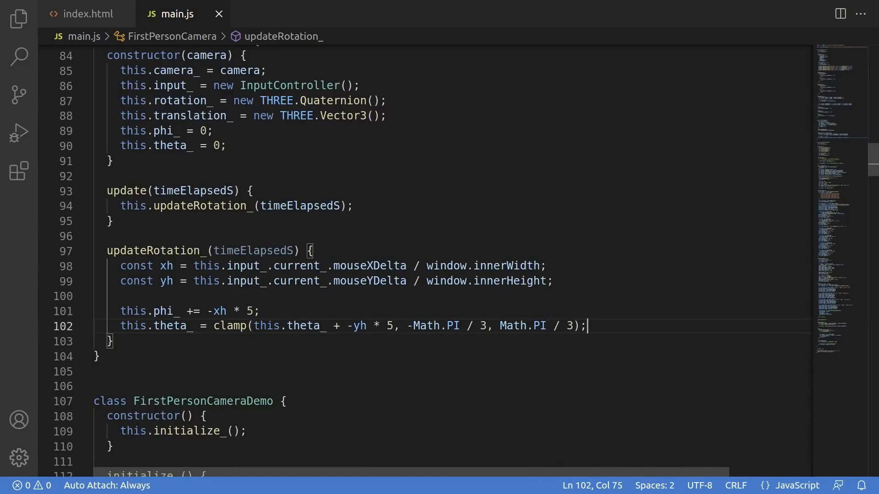
Build qx and qz quaternions, multiply them into q, copy q into rotation_, and start updateCamera_
type("const")
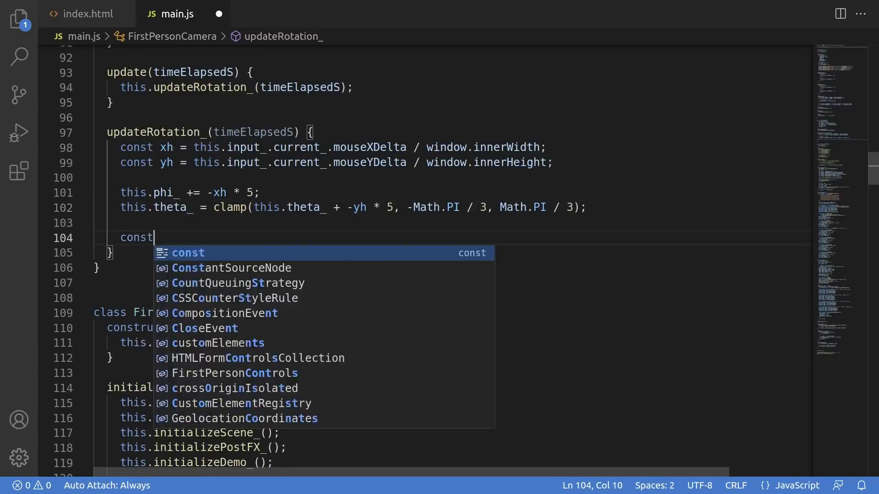
type("qx = new THREE.Quaternion();")
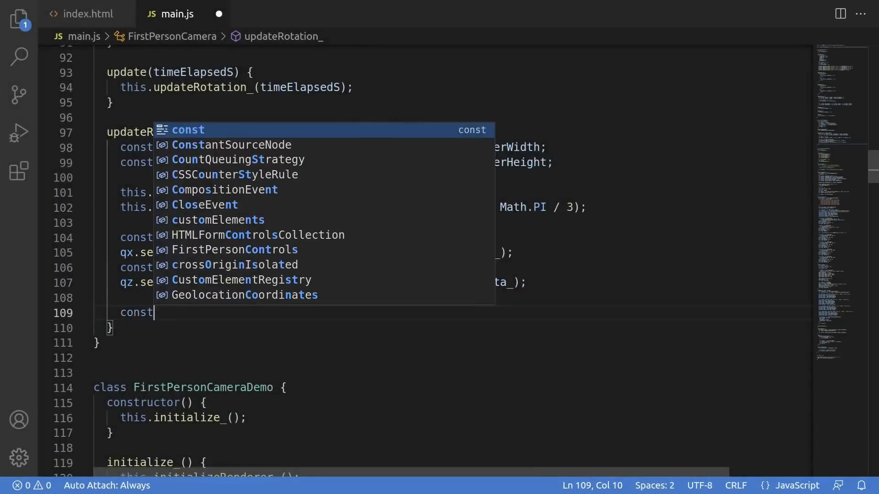
type("q = new THREE.Quaternion();")
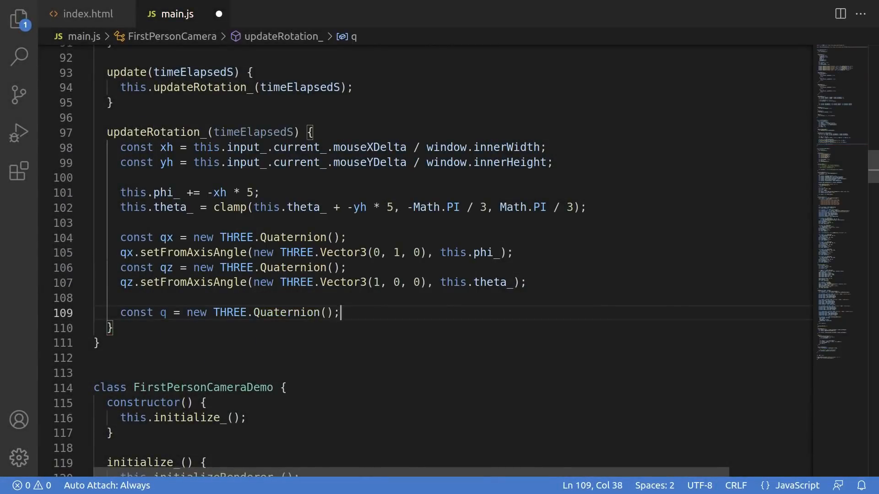
type("q.multiply(qx);")
type("this.rotation_.copy(q);")
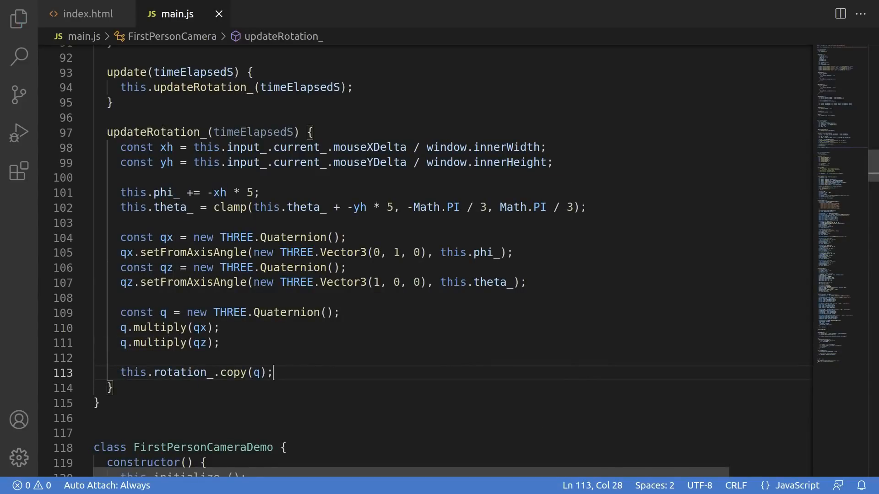
type("this.updateCamera_(timeElapsedS);")
type("const forwardVelocity = (this.input_.key(")
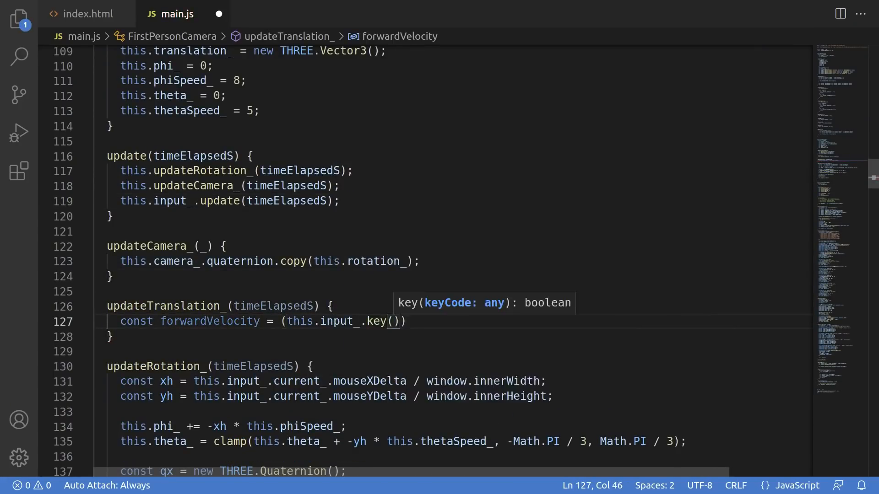
Derive forward and strafe velocities from KEYS.w/s/a/d, rotate them by phi_ about (0, 1, 0), and copy translation_ to the camera
type("KEYS.w) ? 1 : 0")
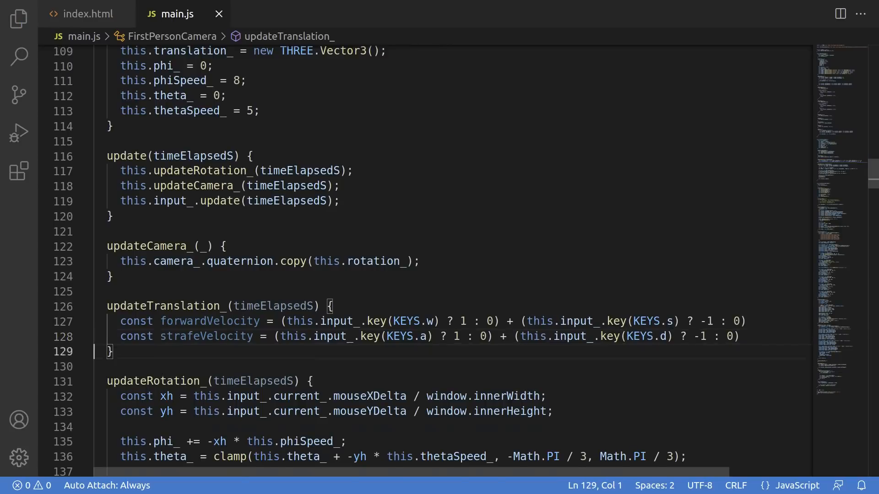
type("const qx = new THREE.Quaternion")
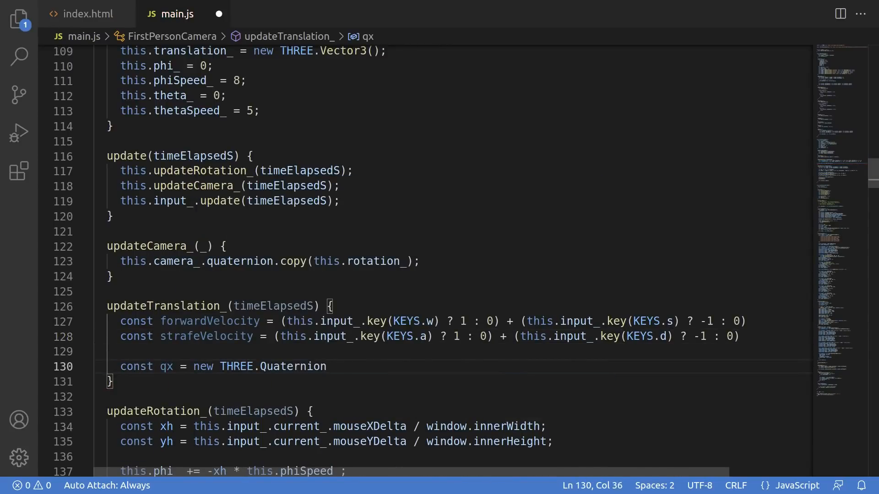
type("(new THREE.Vector3)")
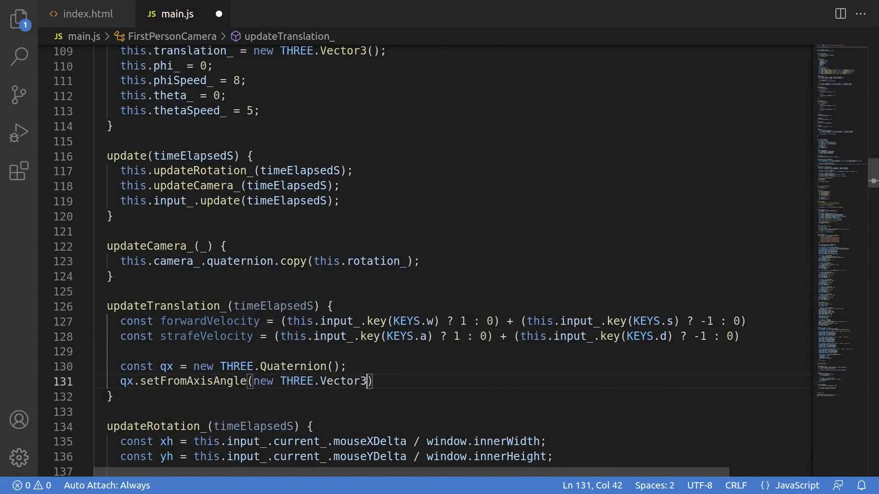
type("0, 1, 0), this.phi_);")
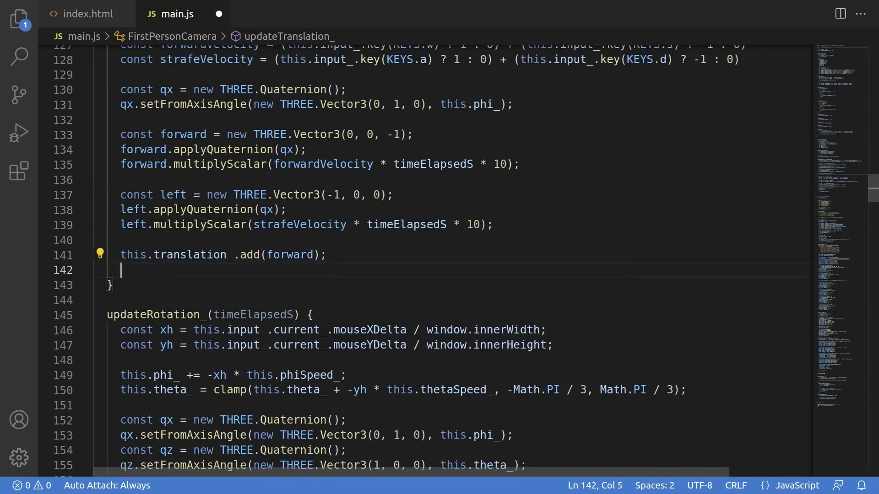
type("this.c")
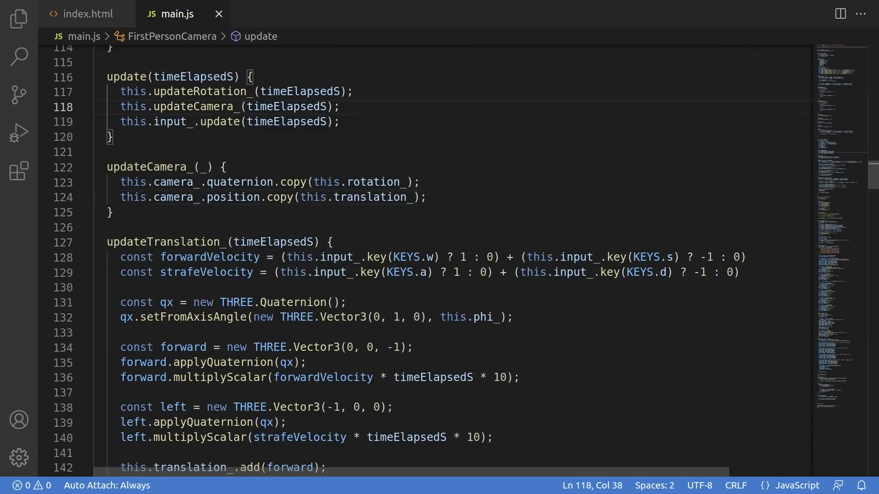
Call this.updateTranslation_(timeElapsedS) in update() and start translation_ at new THREE.Vector3(0, 2, 0)
type("this.updateTranslation_(timeElapsedS);")
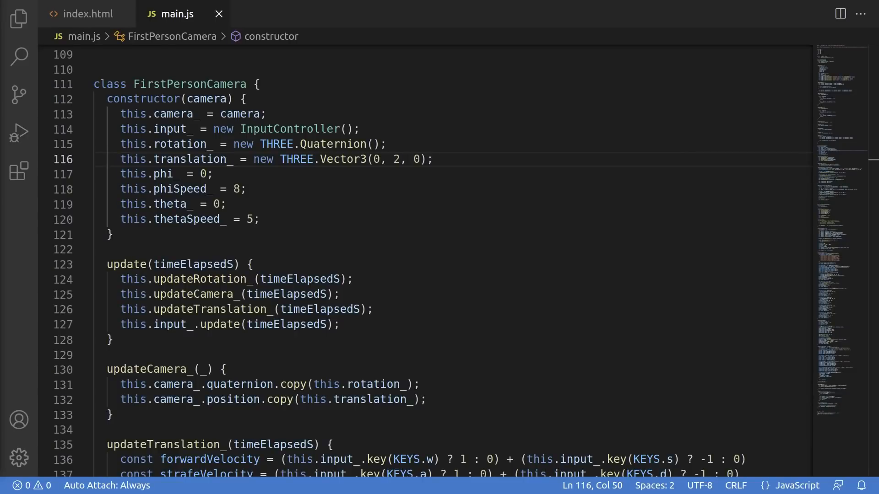
Add headBobActive_ and headBobTimer_, and offset camera position.y by Math.sin(headBobTimer_ * 10) * 0.5
type("this.headBobActive_ = false;")
type("this.headBobTimer_ = 0;")
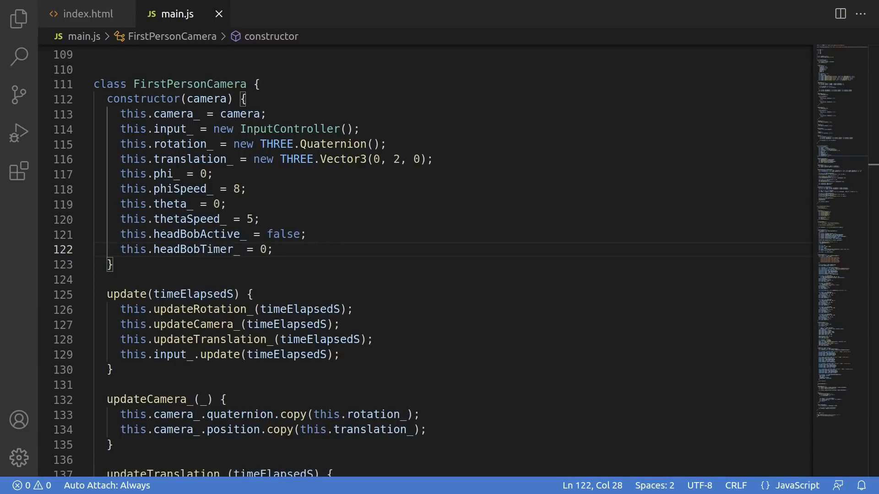
type("if (this.headBobActive_) {")
type("this.camera_.po")
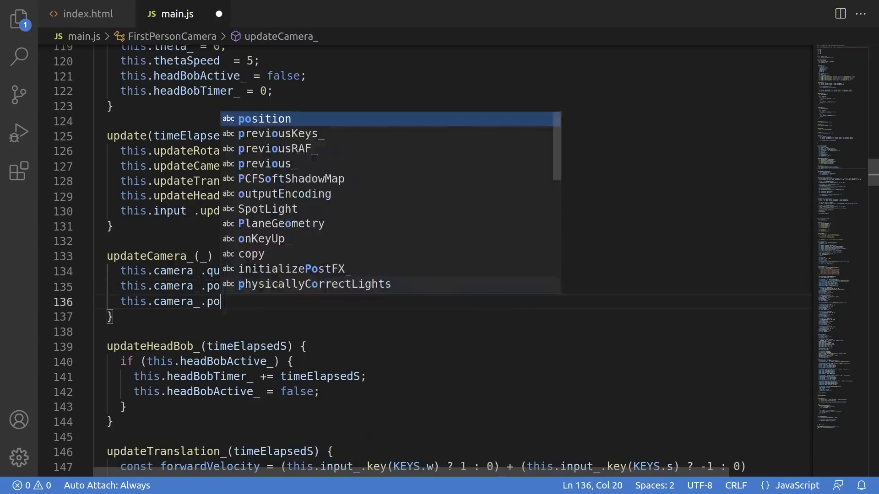
type("sition.y += Math.sin(this.headBobTimer_ * 10) * 0.5;")
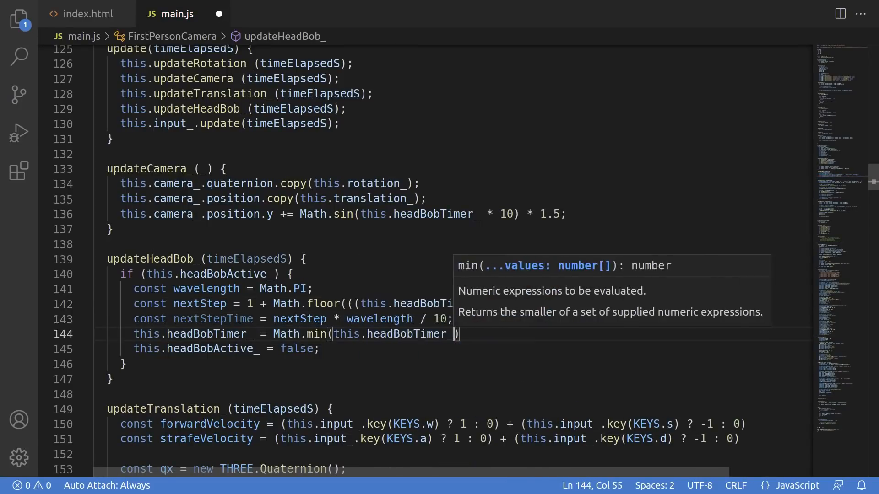
In updateHeadBob_, advance headBobTimer_ with Math.min toward nextStepTime and set headBobActive_ false on reaching it
type("if (this.headBobTimer_ == nextStepTime) {")
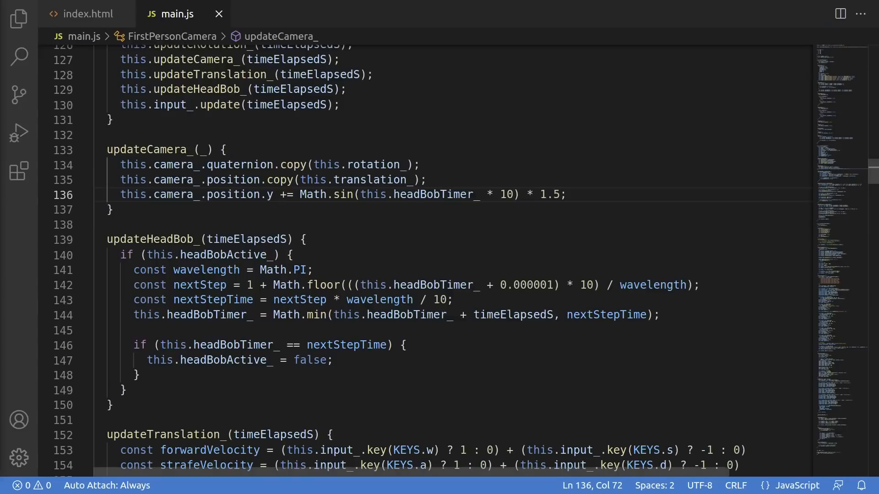
Compute forward from rotation_, cast a THREE.Ray from translation_, and loop objects_ with intersectBox keeping the closest hit
type("const forward = new THREE.Vector3(0, 0, -1);")
type("let closest")
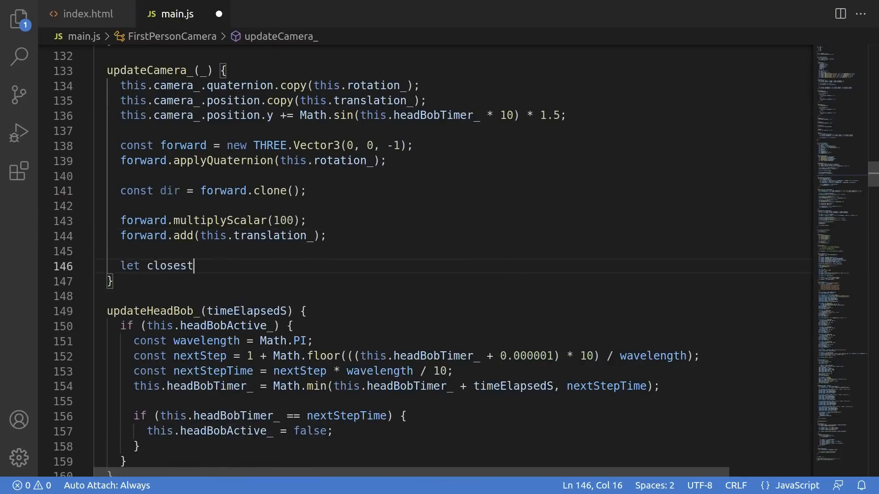
type("= forward;")
type("for (let i = 0; ")
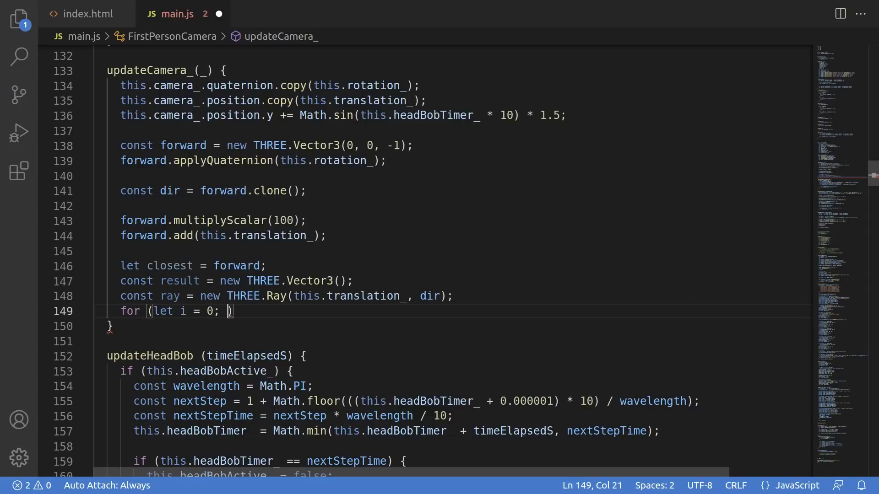
type("i < this.objects_.length; ++i")
type("closest ")
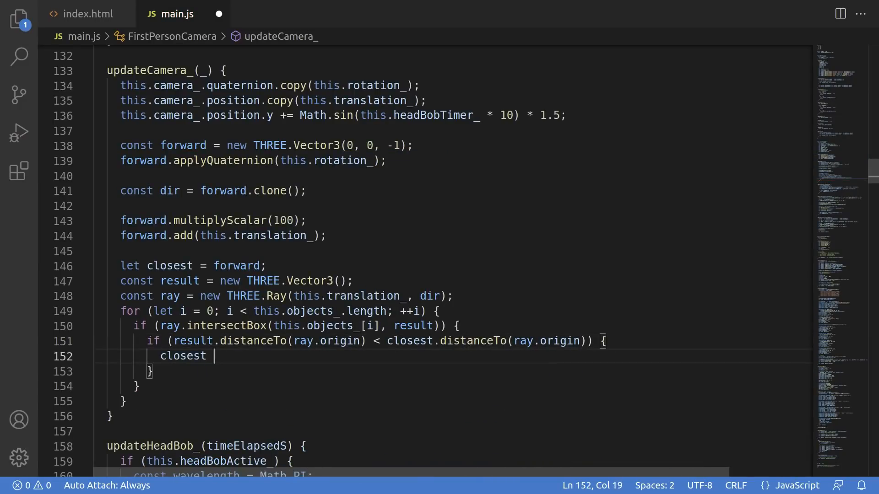
type("th")
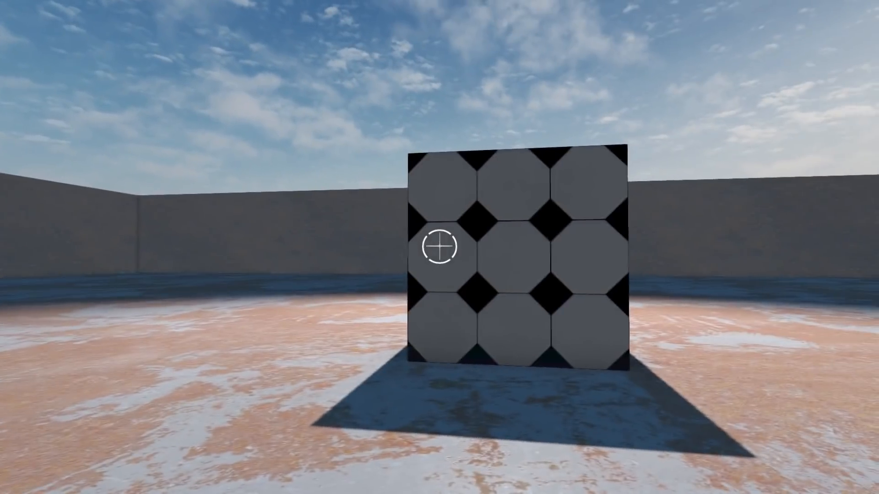
mouse_move(440, 247)
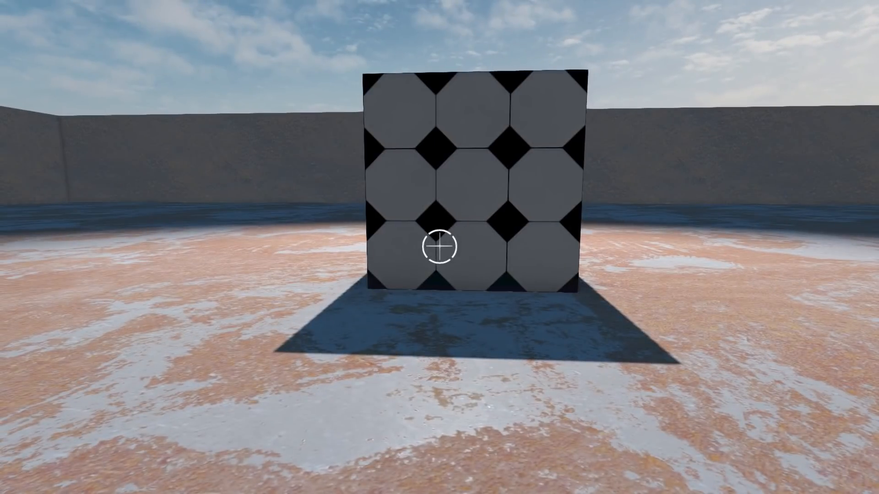
Look around the walled arena and up at the sky while backing away from the crosshaired cube
scroll("down", 3)
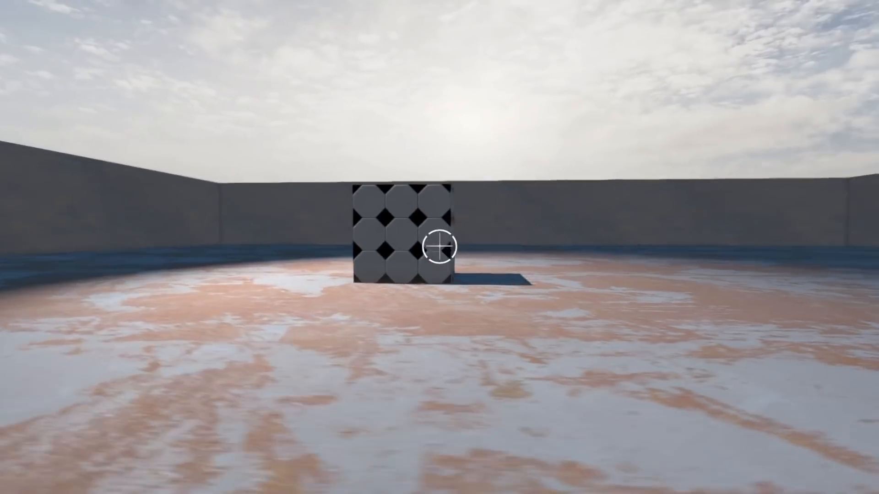
mouse_move(440, 248)
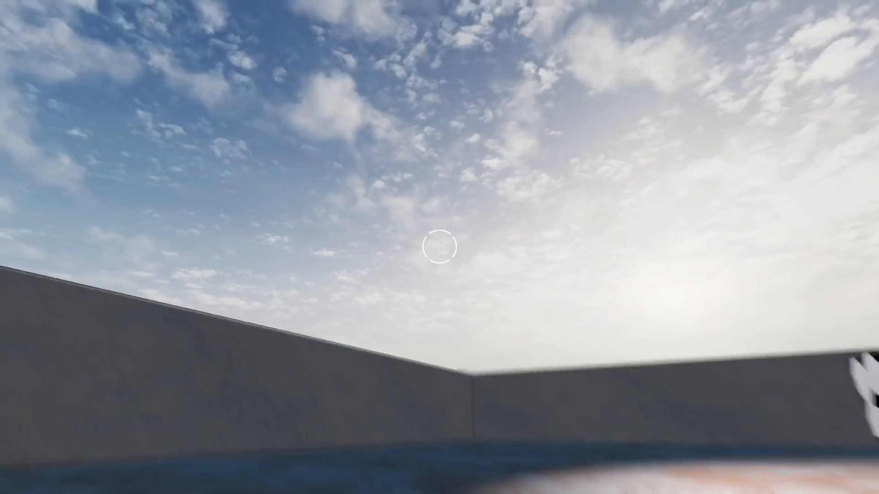